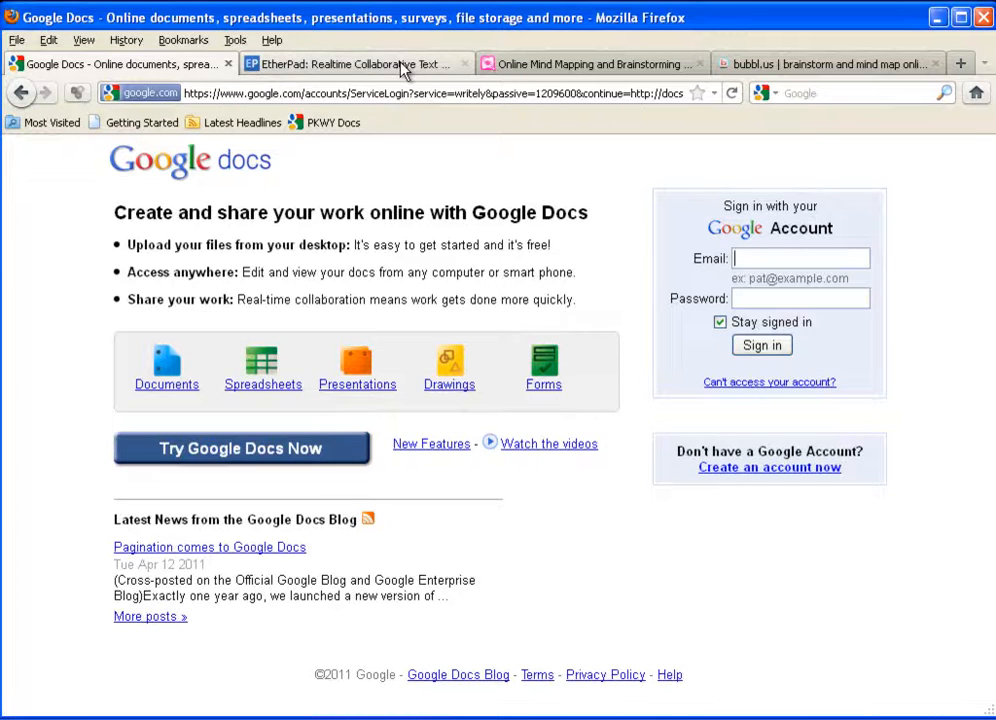
- Look over the EtherPad and online mind-mapping sites in the other browser tabs
{"action": "left_click", "coordinate": [350, 64]}
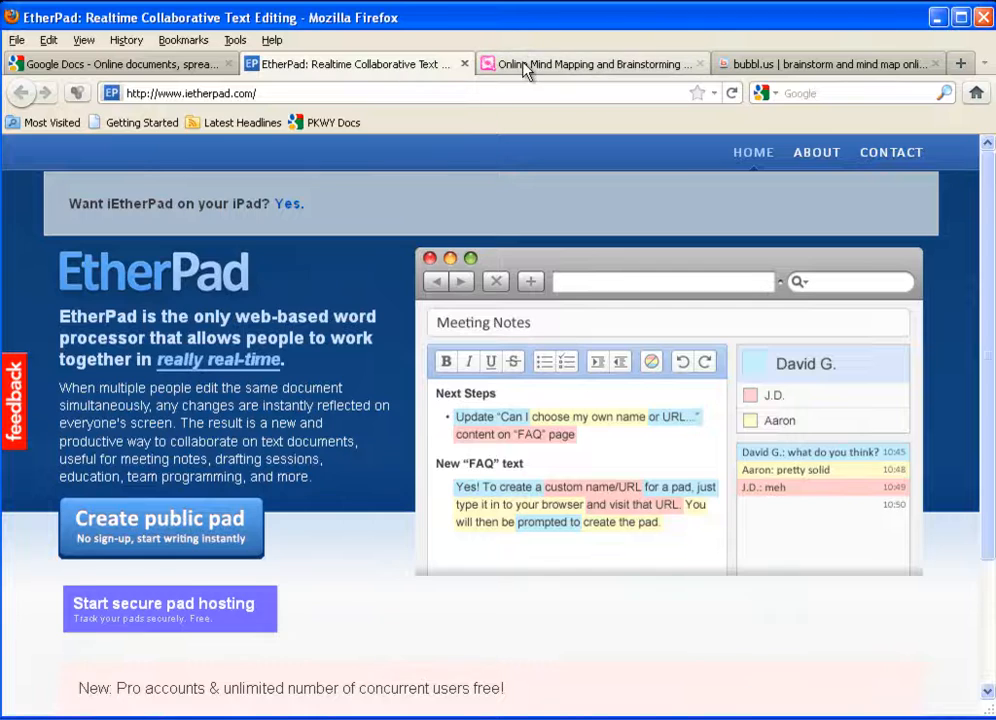
{"action": "left_click", "coordinate": [826, 62]}
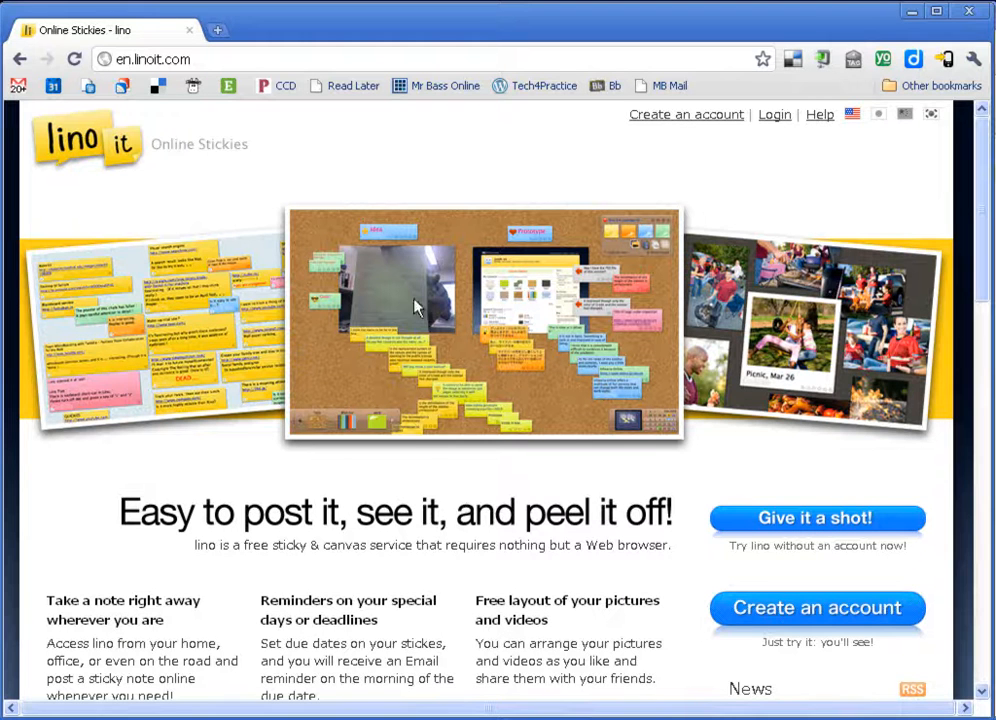
- Sign in to the lino account and enter the Main canvas from My Page
{"action": "left_click", "coordinate": [774, 114]}
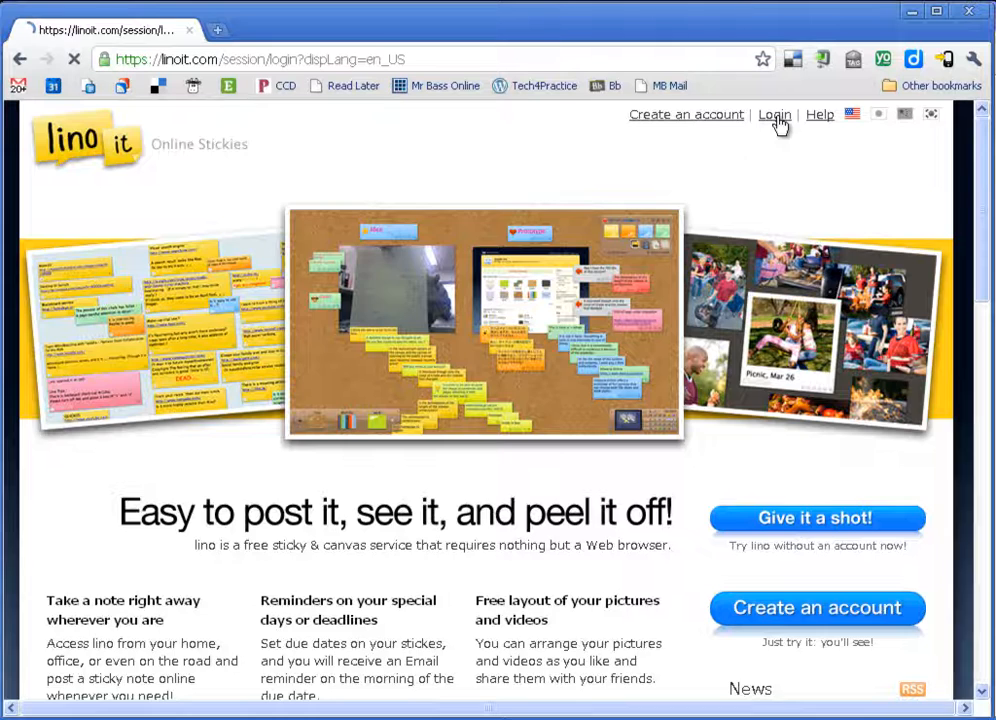
{"action": "left_click", "coordinate": [774, 114]}
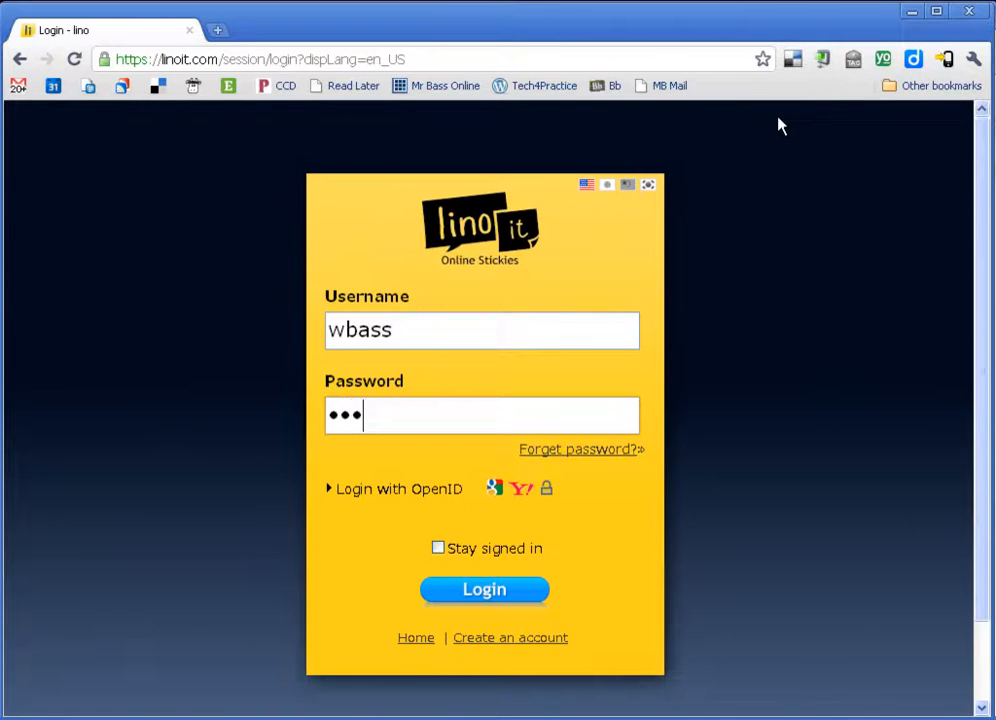
{"action": "left_click", "coordinate": [484, 588]}
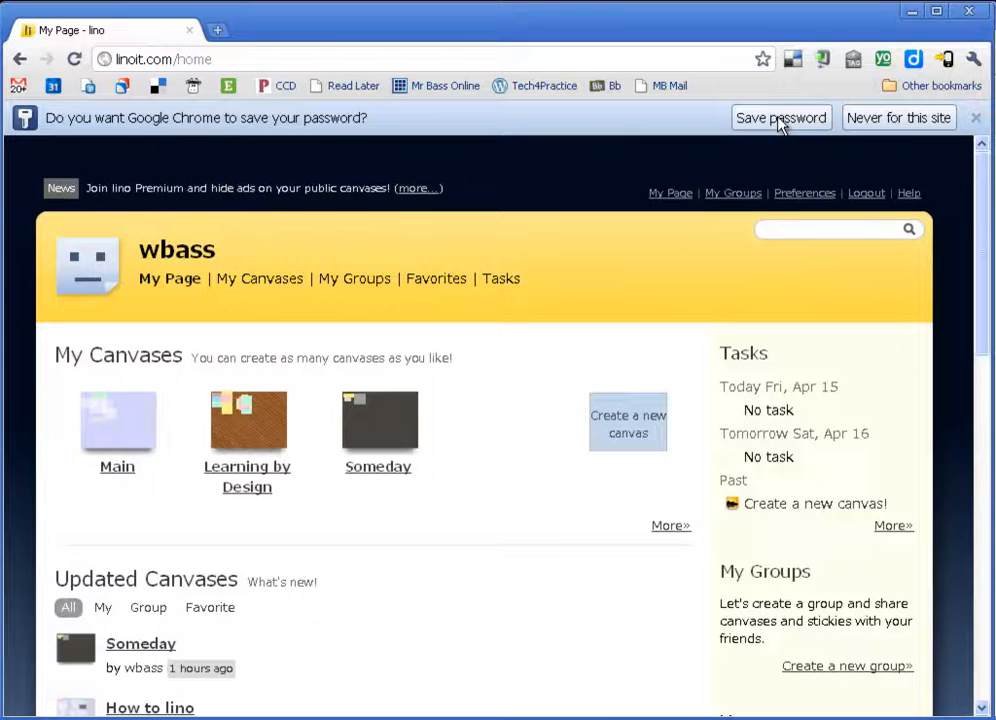
{"action": "mouse_move", "coordinate": [392, 474]}
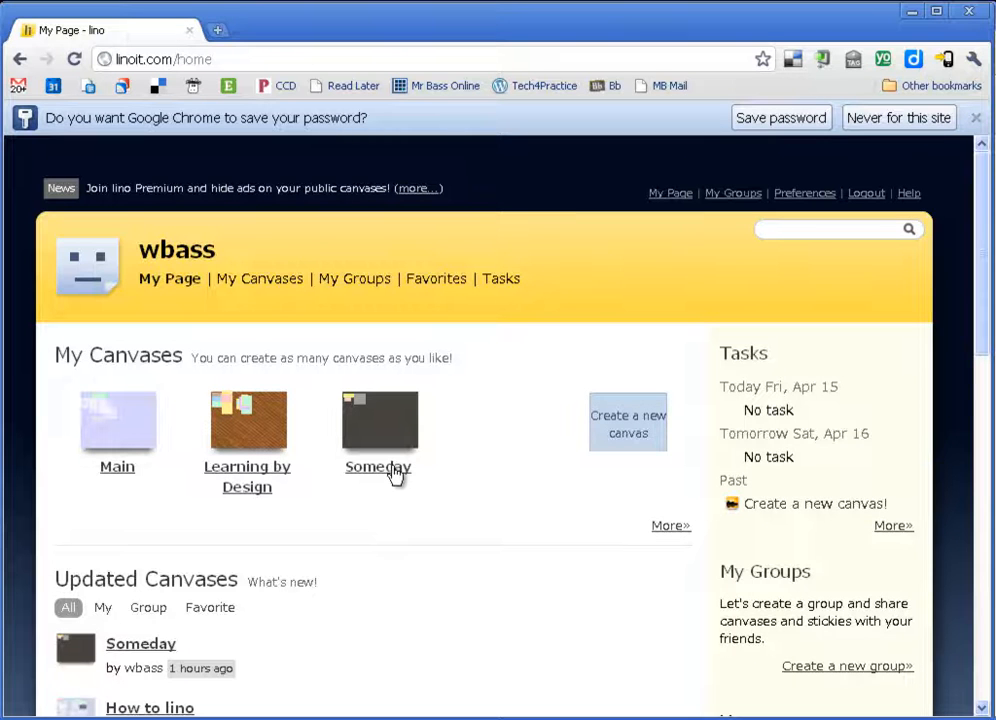
{"action": "left_click", "coordinate": [116, 420]}
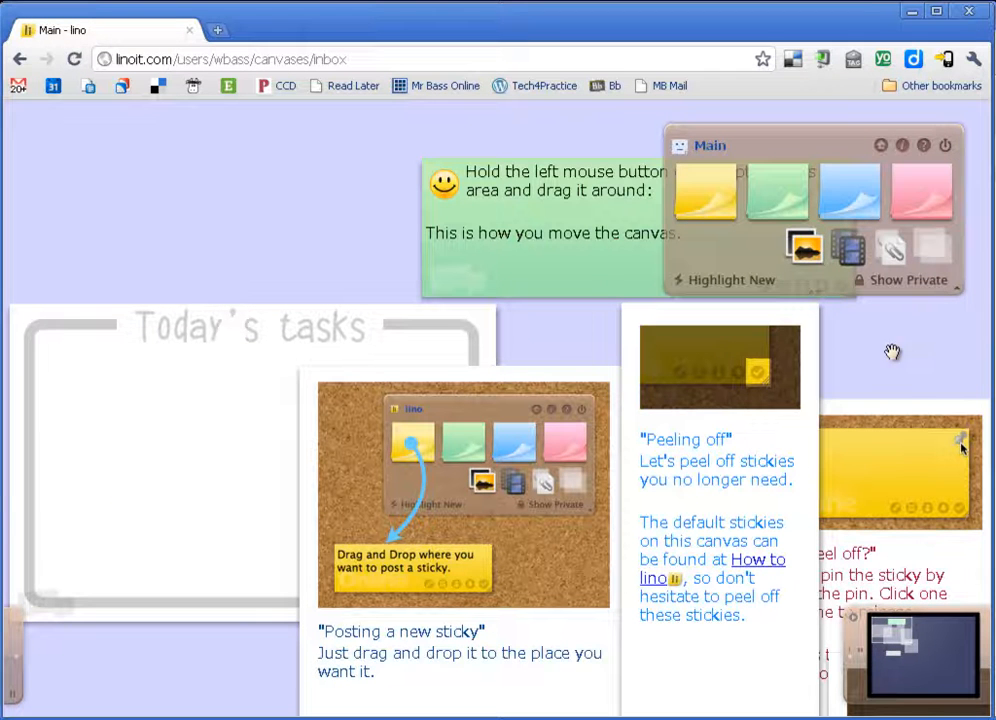
{"action": "mouse_move", "coordinate": [750, 568]}
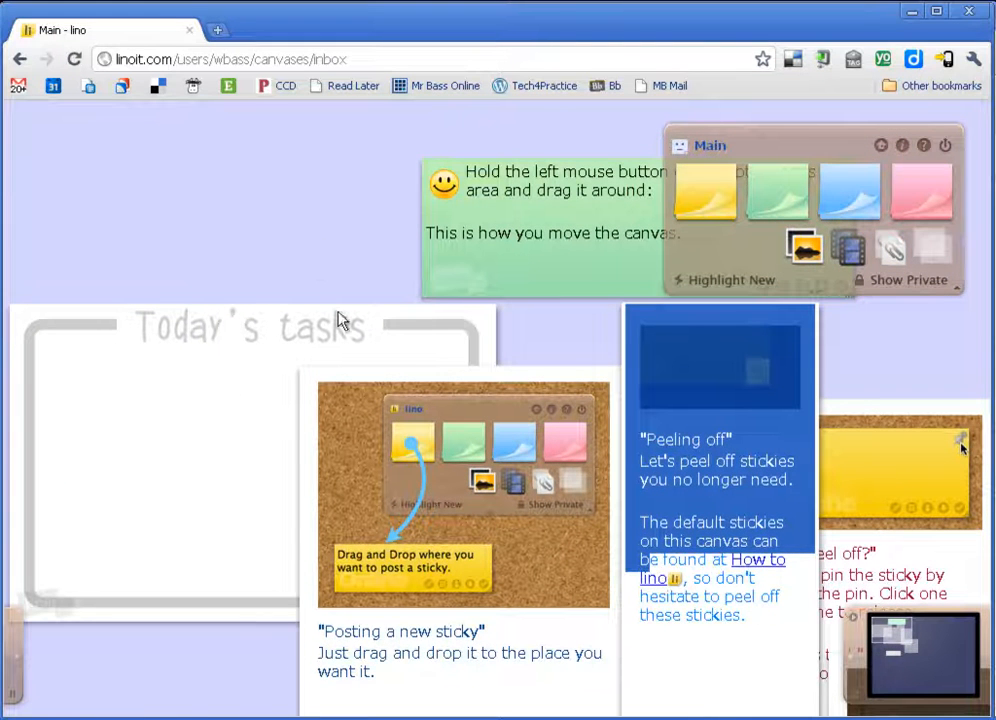
{"action": "mouse_move", "coordinate": [214, 468]}
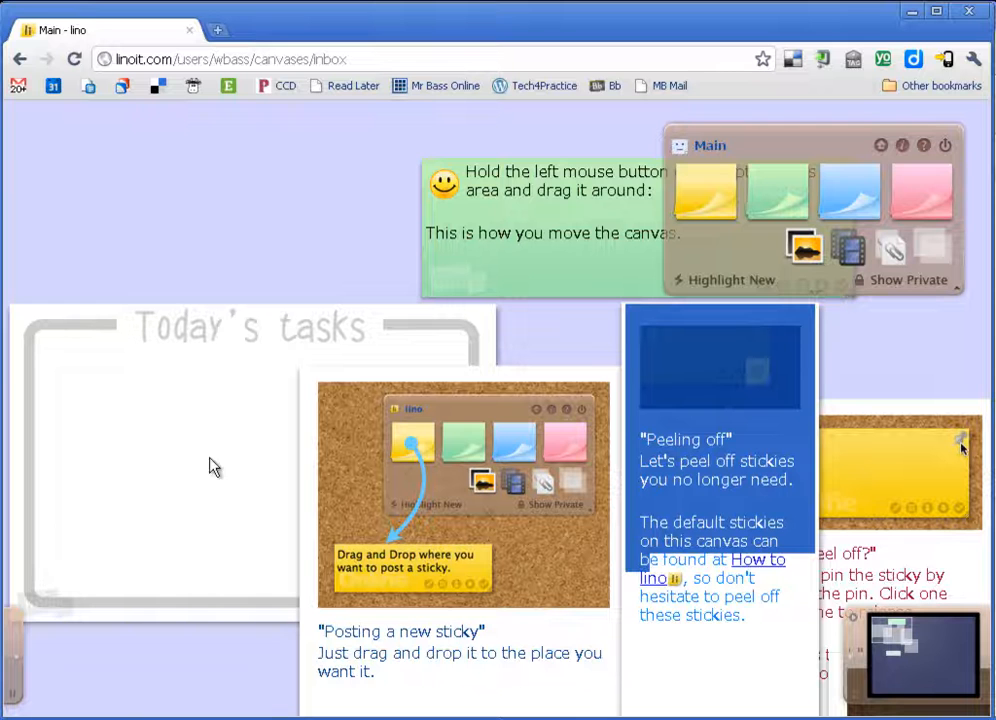
{"action": "mouse_move", "coordinate": [836, 156]}
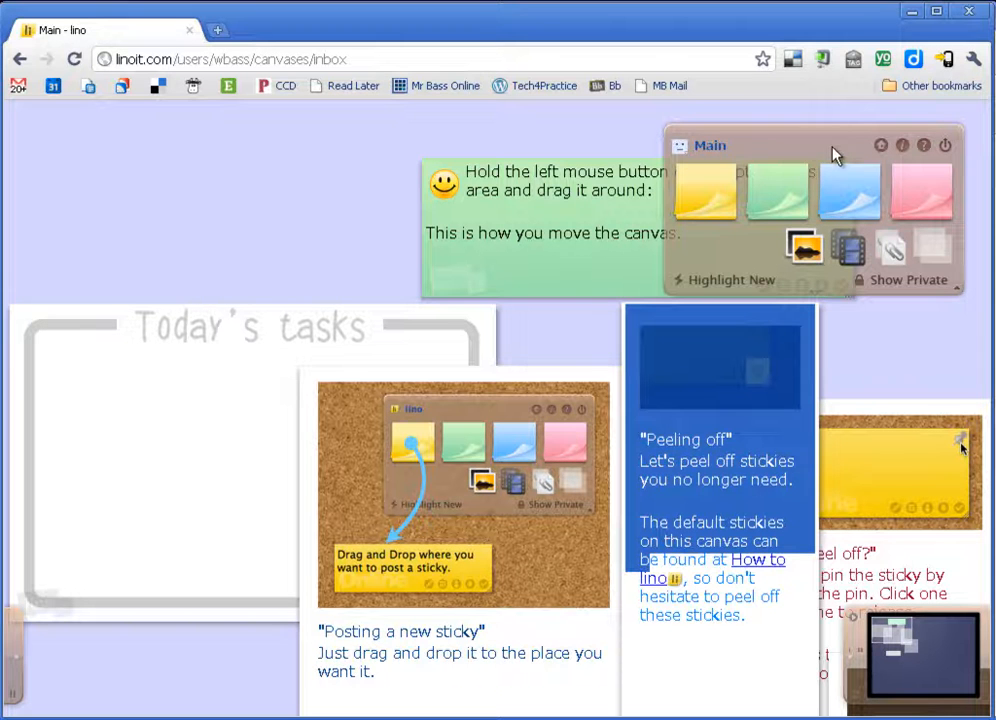
{"action": "mouse_move", "coordinate": [722, 204]}
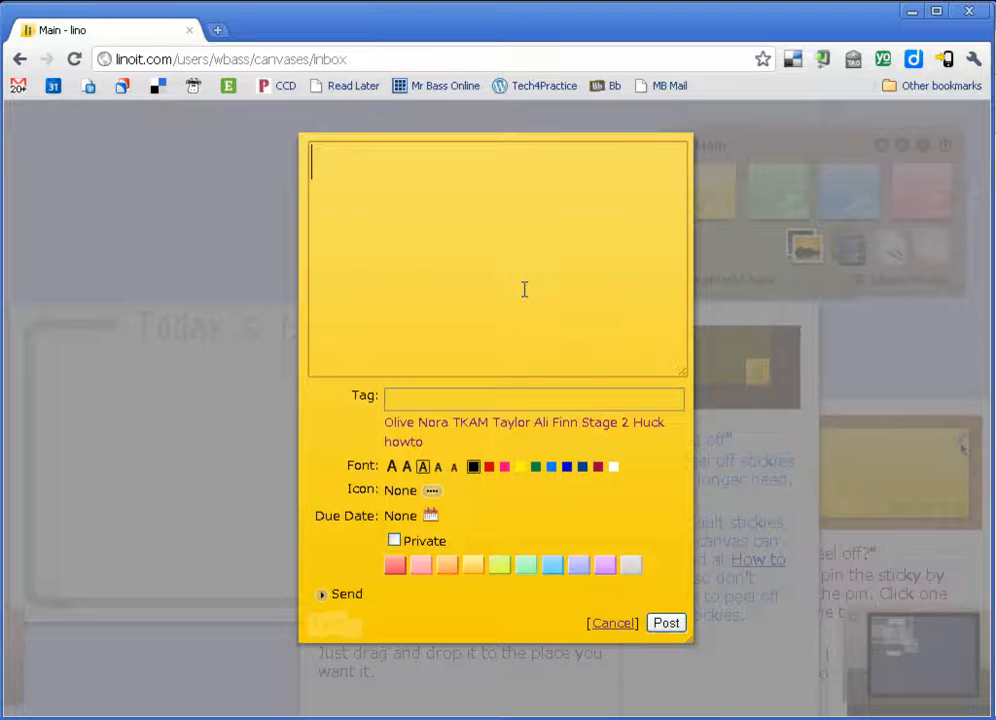
- Write 'This is my sticky', recolour it purple and post it onto the canvas
{"action": "type", "text": "This is my"}
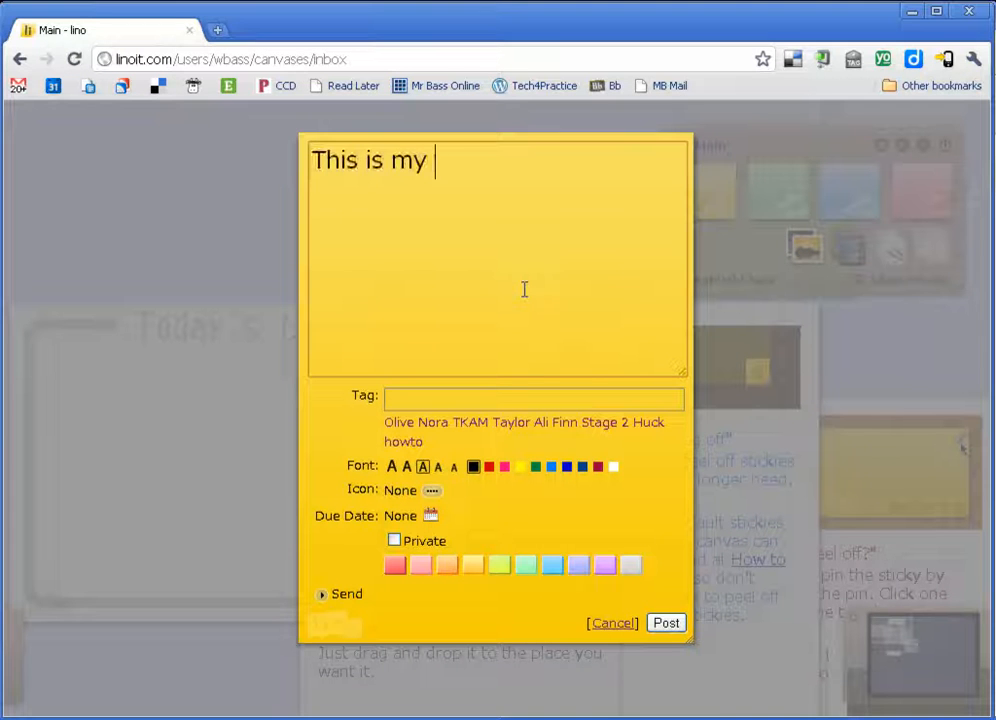
{"action": "type", "text": "sticky"}
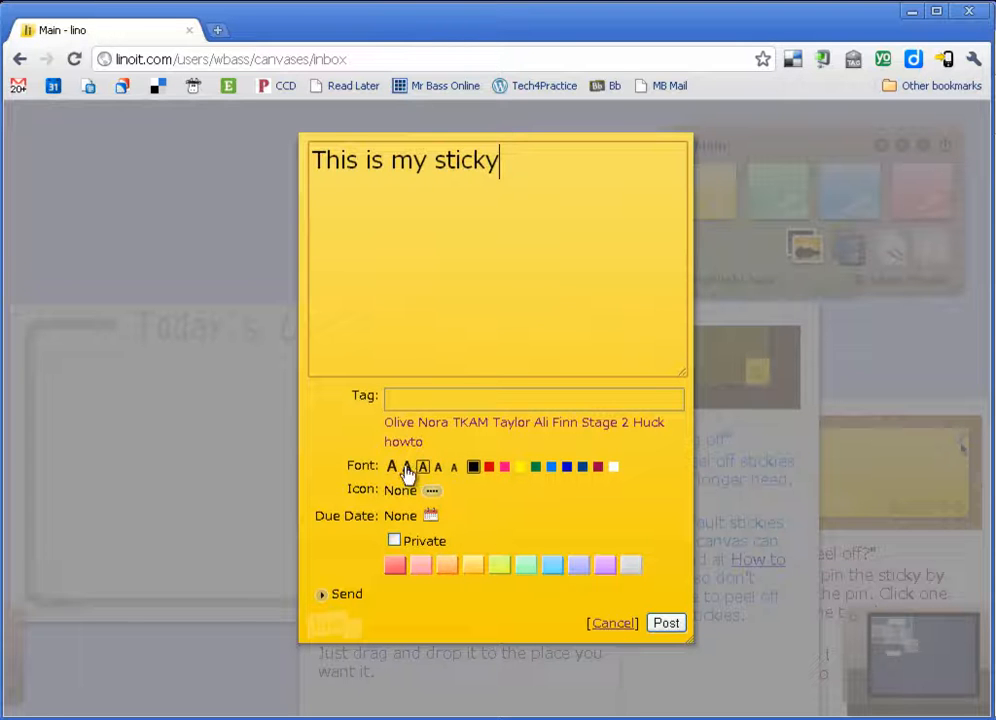
{"action": "mouse_move", "coordinate": [584, 484]}
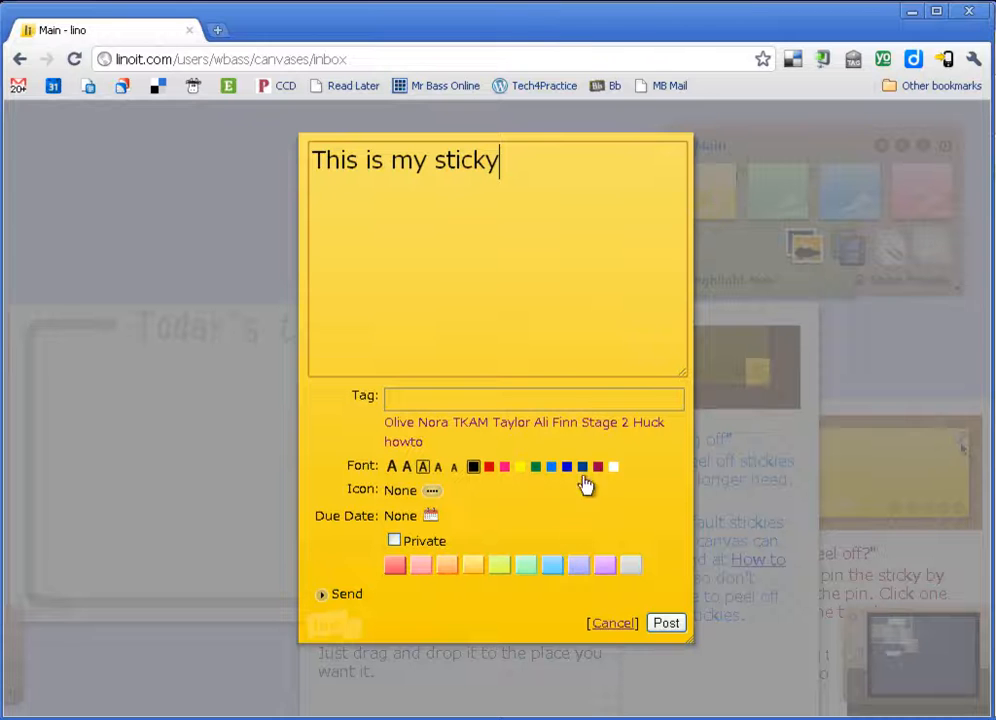
{"action": "left_click", "coordinate": [524, 564]}
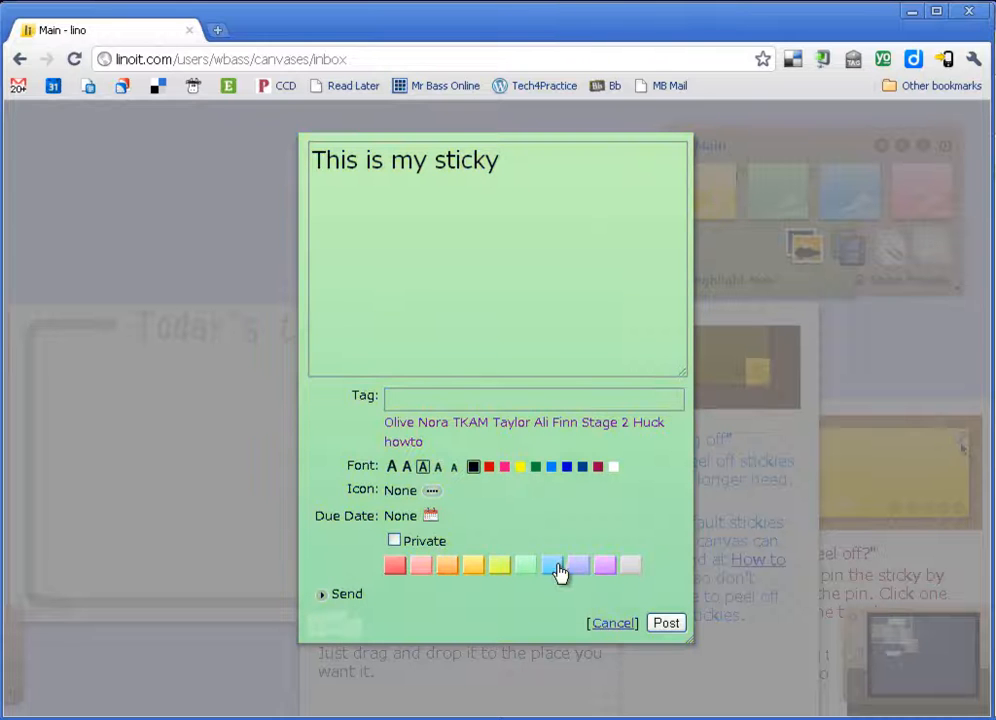
{"action": "left_click", "coordinate": [604, 566]}
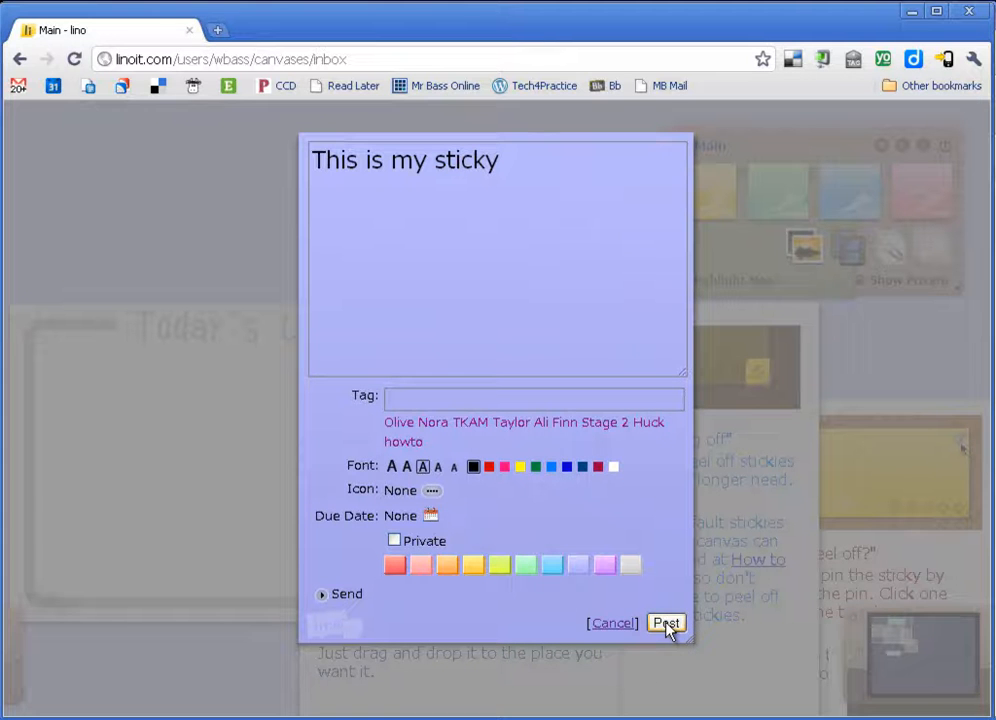
{"action": "left_click", "coordinate": [664, 624]}
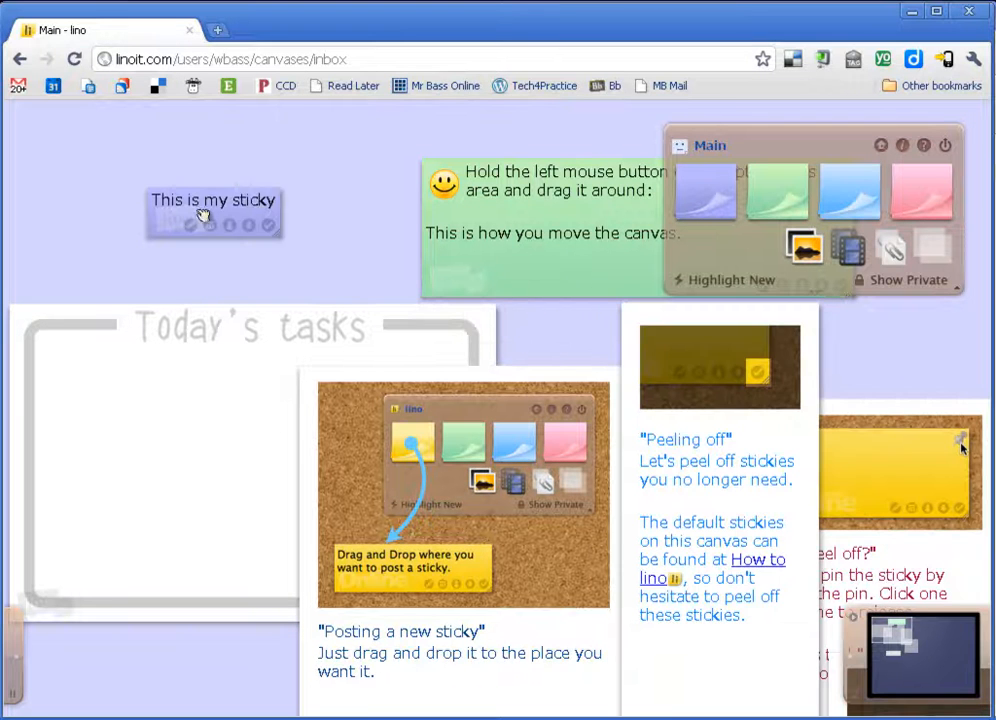
- Drag the purple sticky to the upper left, then dismiss its Send dialog
{"action": "left_click_drag", "start_coordinate": [212, 210], "coordinate": [168, 180]}
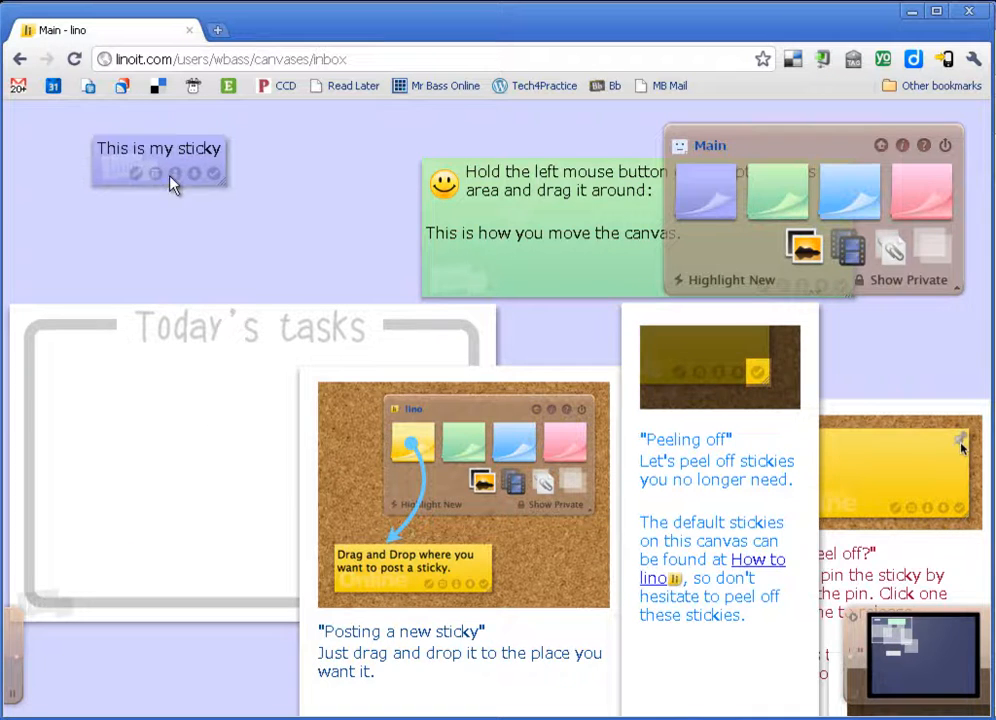
{"action": "left_click", "coordinate": [176, 174]}
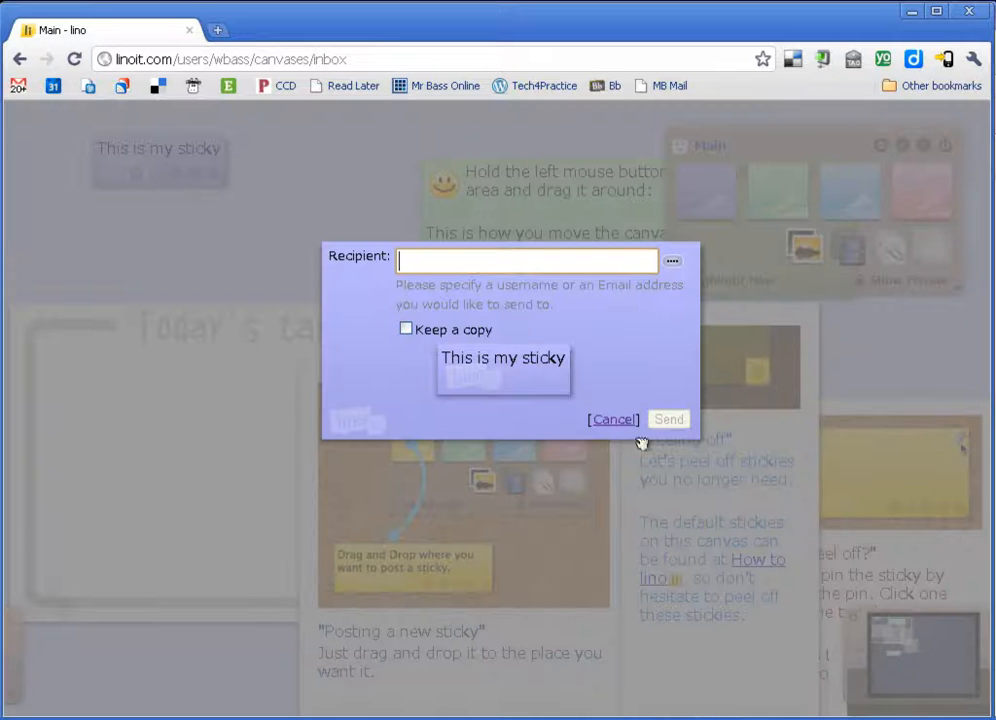
{"action": "left_click", "coordinate": [612, 420]}
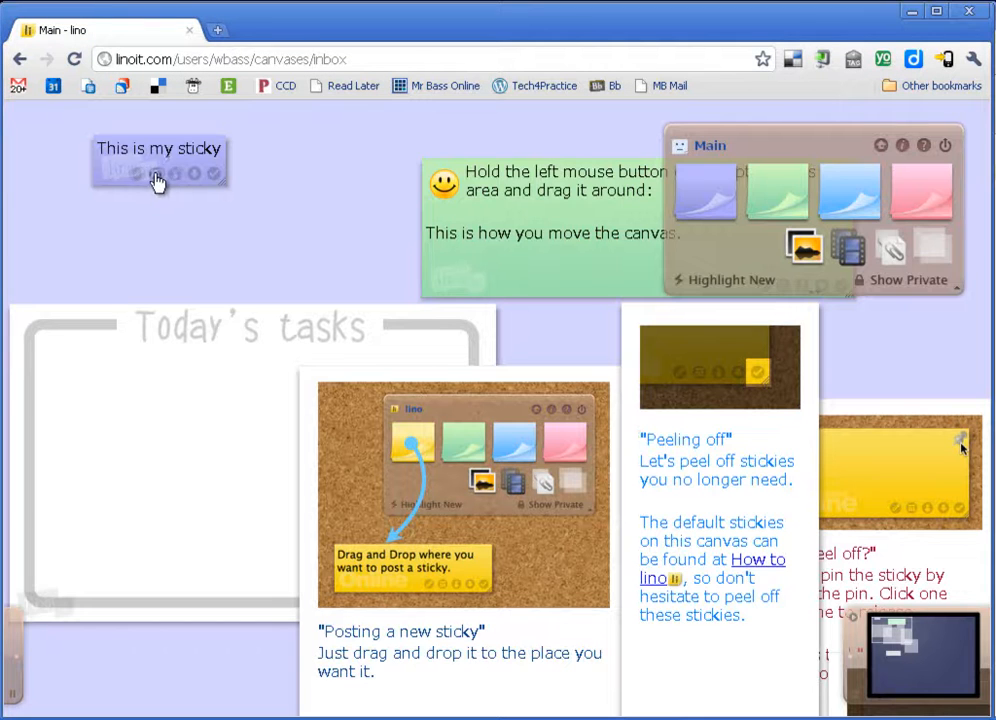
{"action": "mouse_move", "coordinate": [288, 210]}
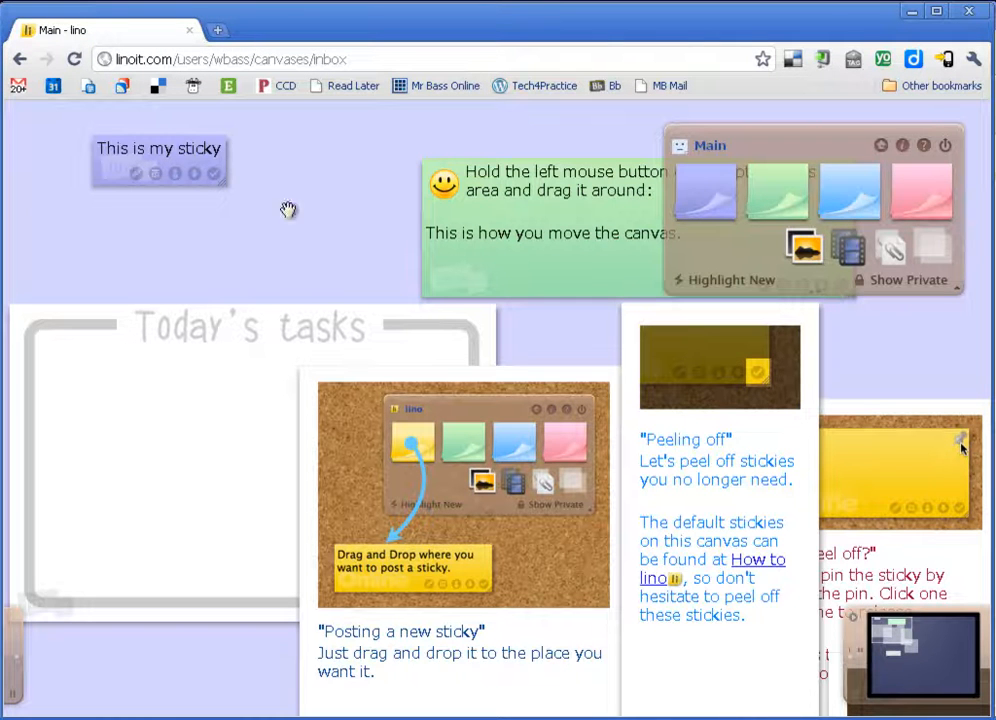
{"action": "mouse_move", "coordinate": [804, 248]}
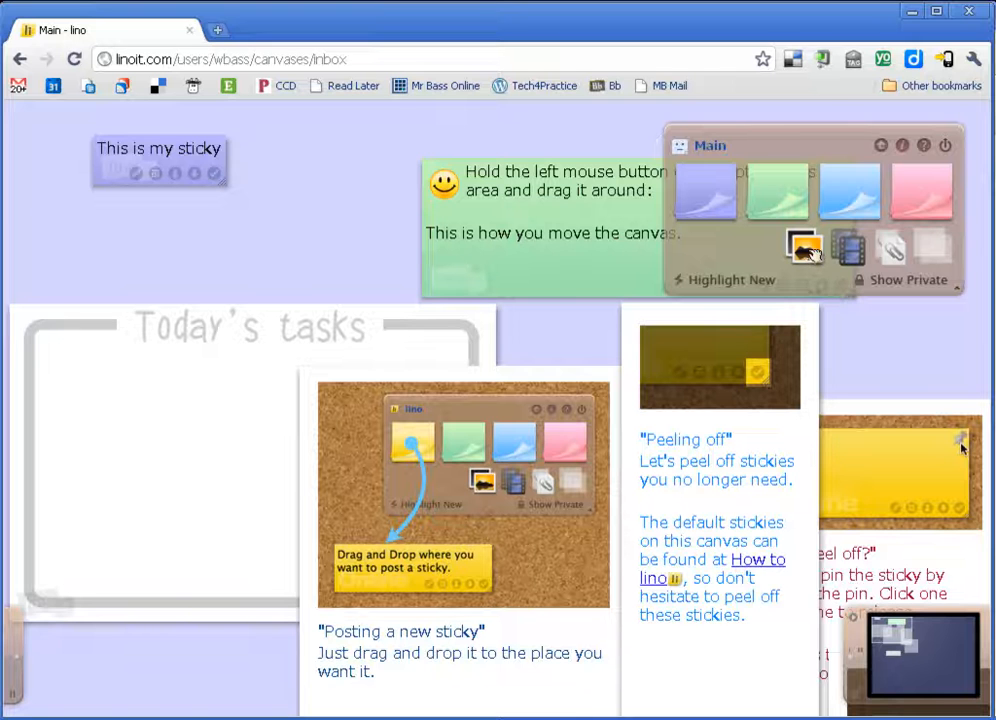
{"action": "mouse_move", "coordinate": [896, 252]}
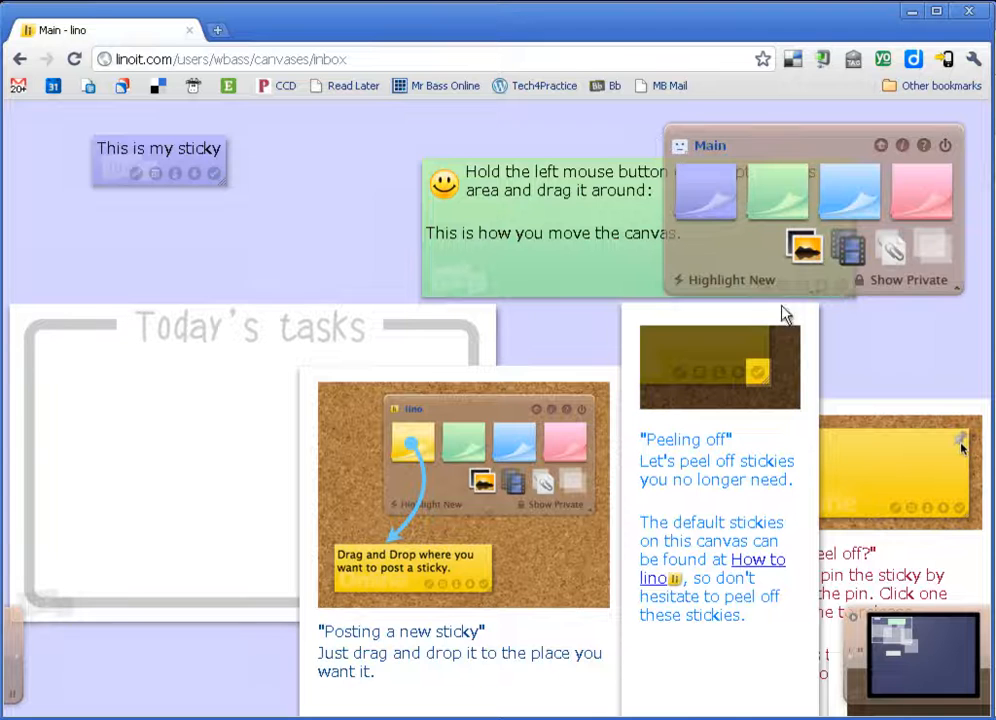
{"action": "mouse_move", "coordinate": [730, 280]}
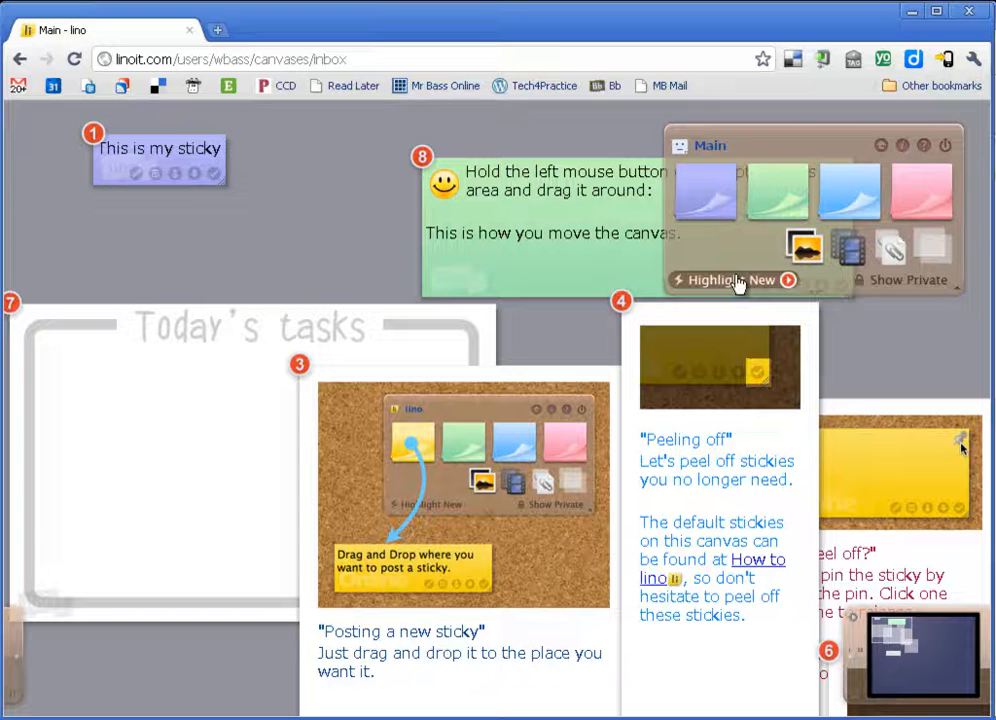
{"action": "mouse_move", "coordinate": [162, 162]}
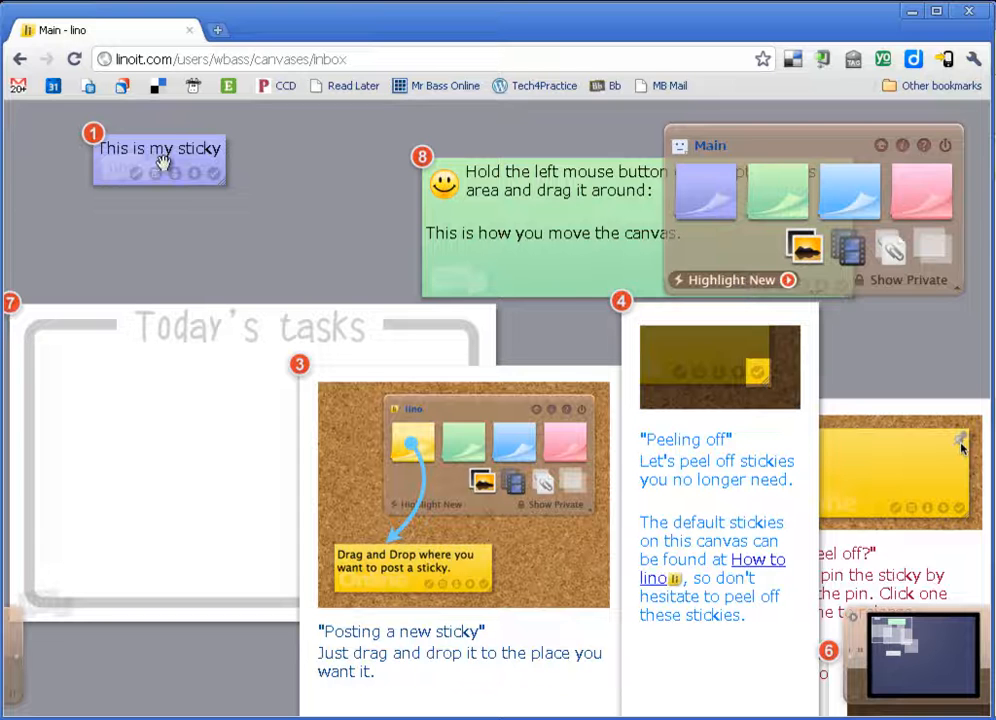
{"action": "mouse_move", "coordinate": [588, 288]}
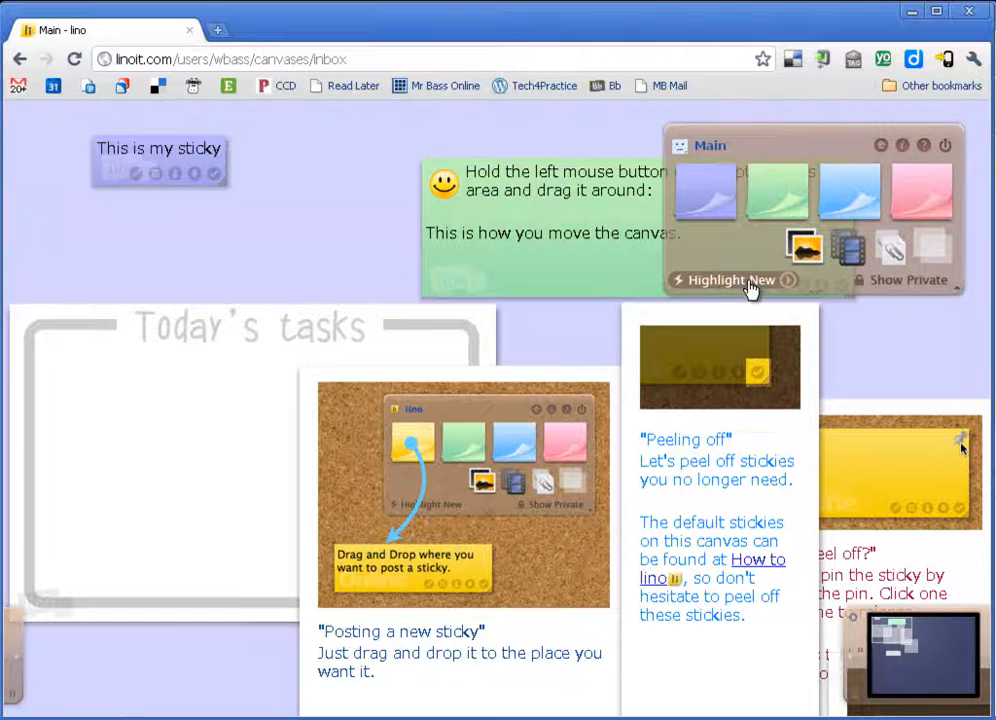
{"action": "mouse_move", "coordinate": [804, 248]}
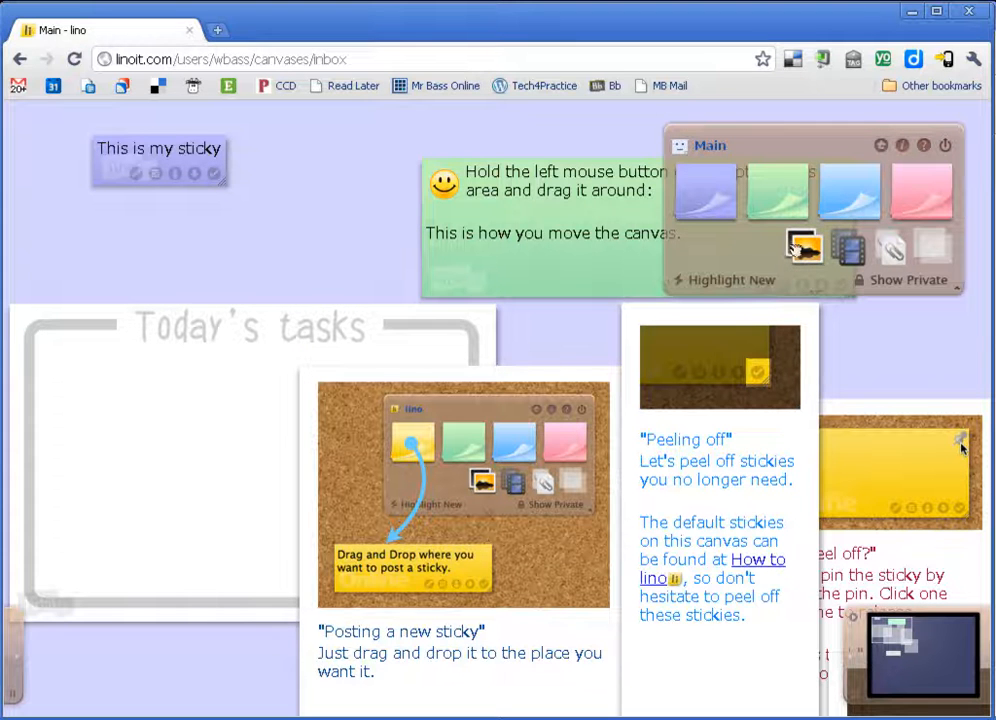
{"action": "mouse_move", "coordinate": [900, 144]}
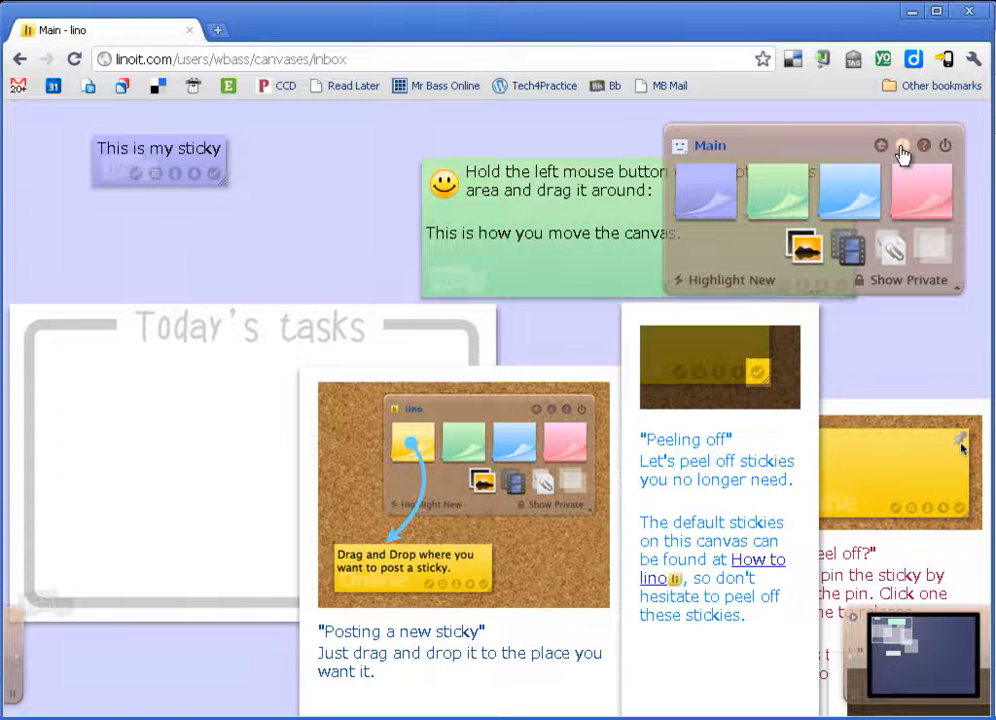
{"action": "left_click", "coordinate": [904, 144]}
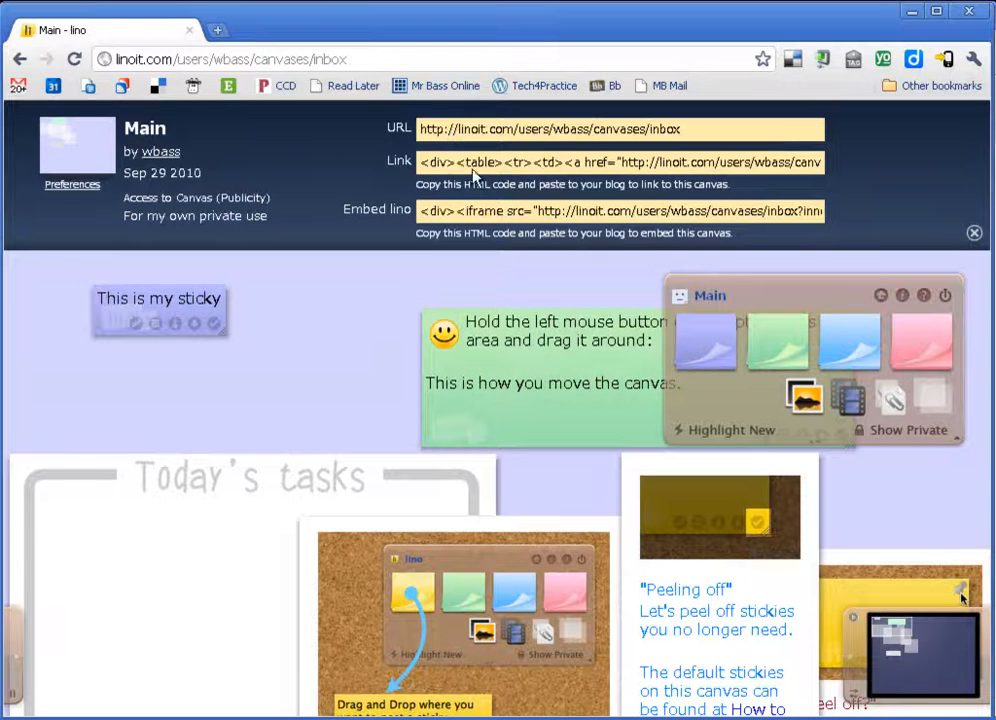
{"action": "mouse_move", "coordinate": [818, 428]}
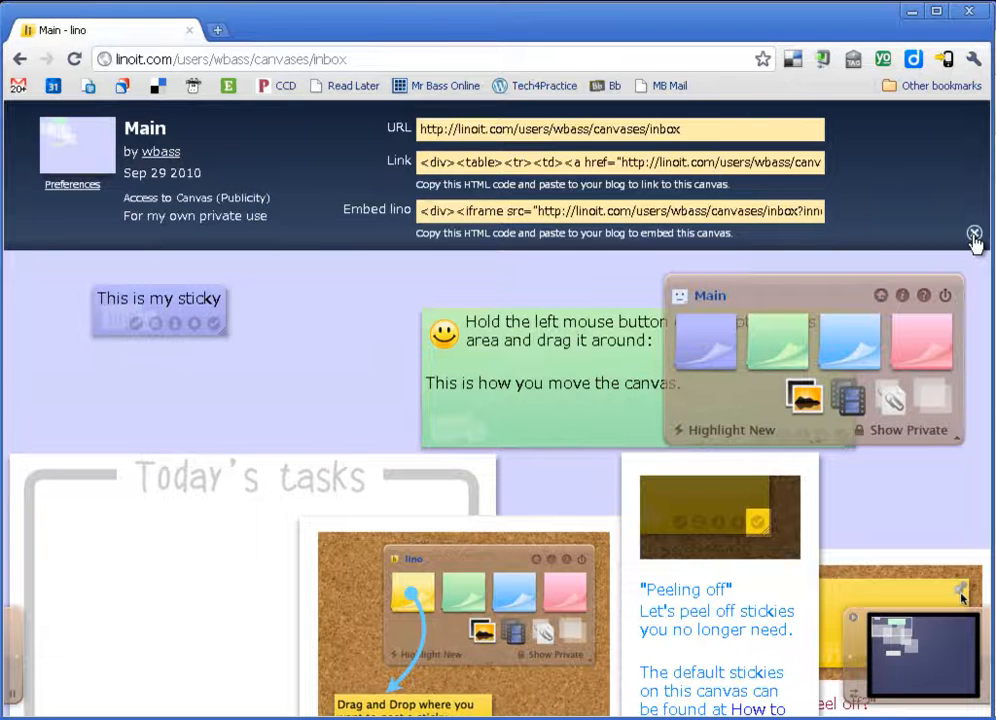
{"action": "left_click", "coordinate": [972, 232]}
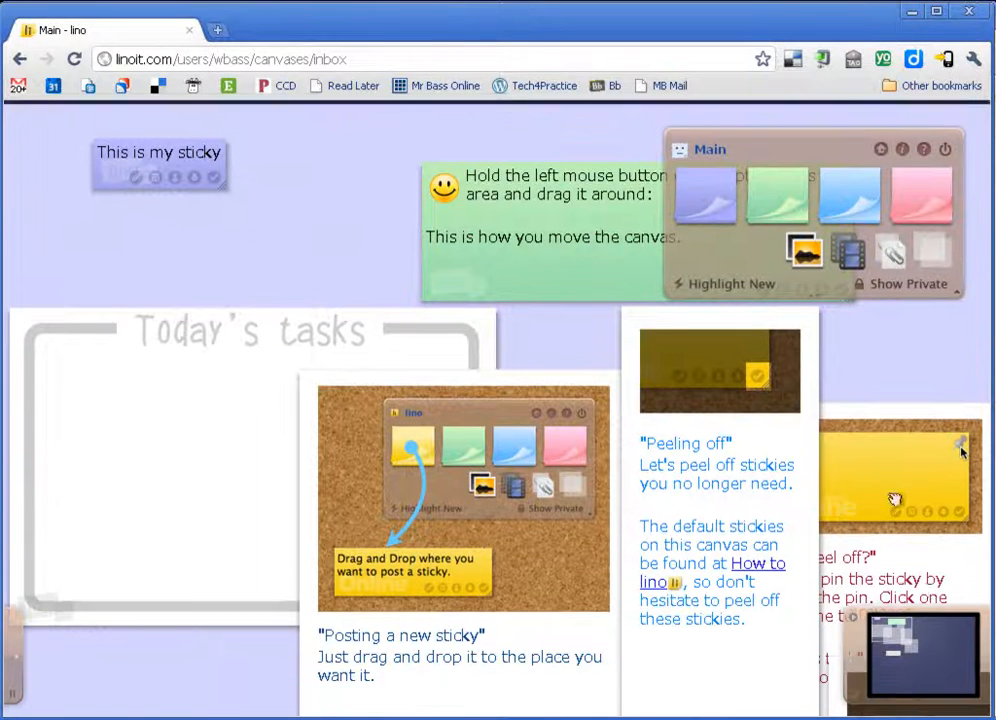